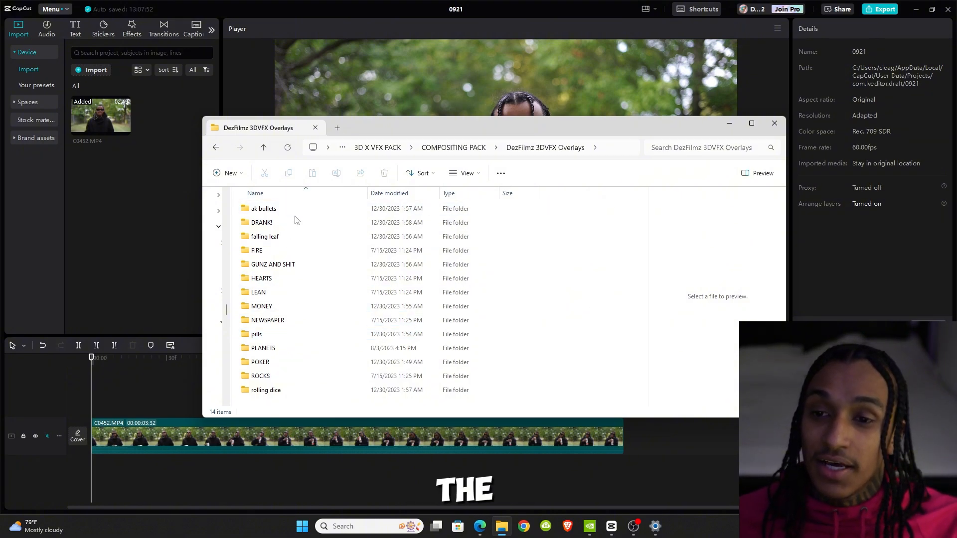
Open the ak bullets overlay folder and change the File Explorer view layout.
{"action": "double_click", "coordinate": [263, 208]}
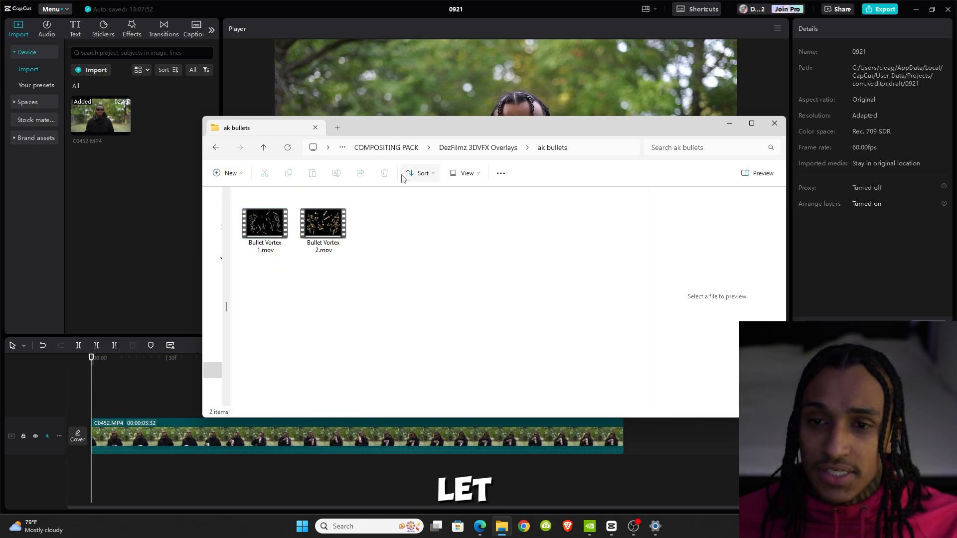
{"action": "left_click", "coordinate": [465, 173]}
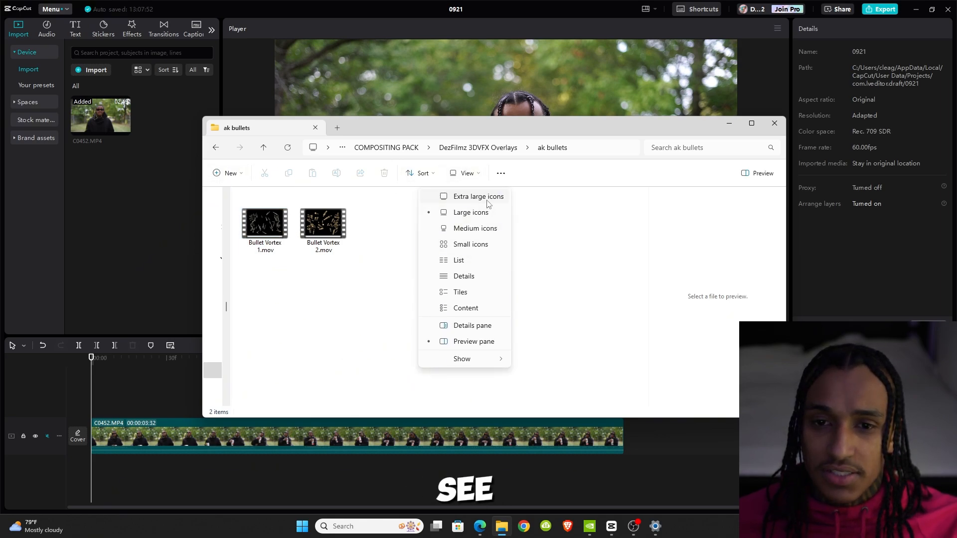
{"action": "left_click", "coordinate": [478, 195]}
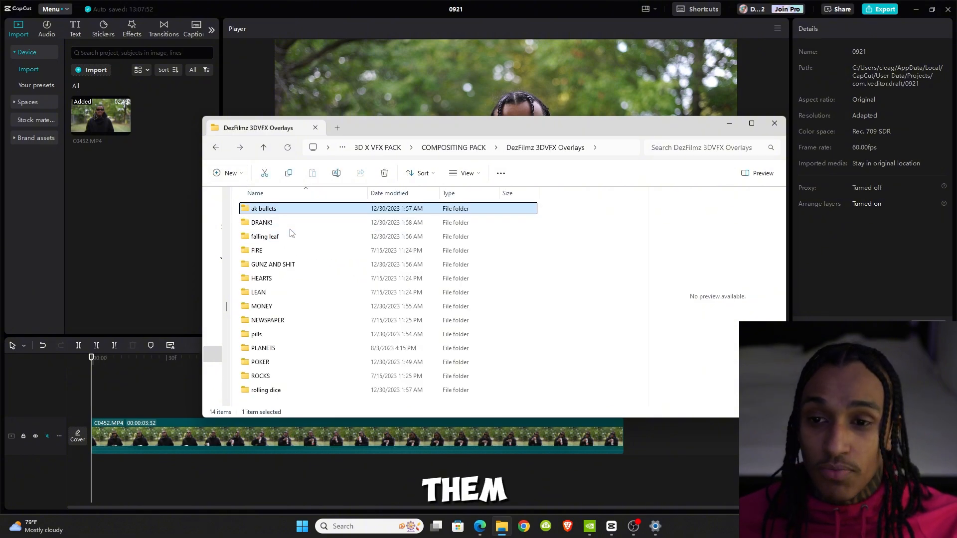
Browse the DRANK! and falling leaf folders, then select LEAN VORTEX.mov in LEAN.
{"action": "double_click", "coordinate": [261, 222]}
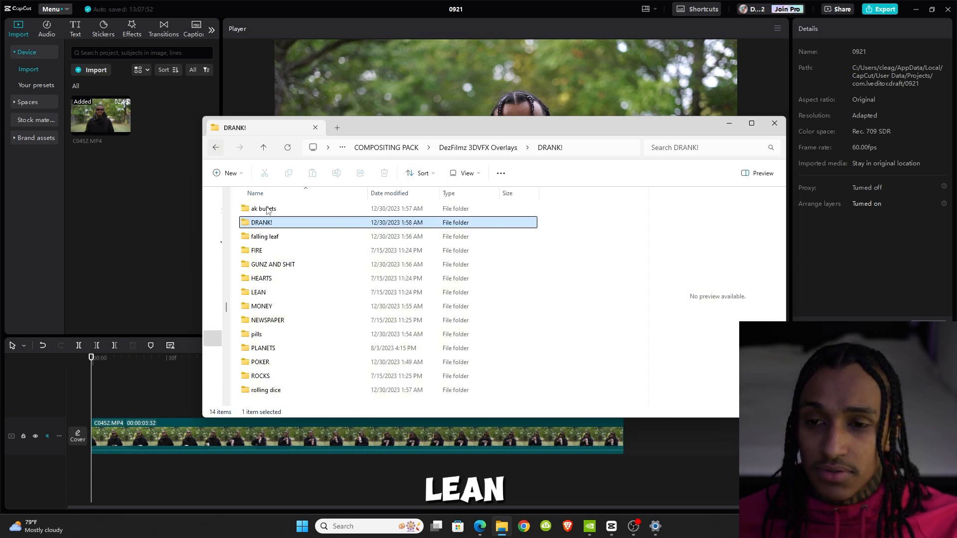
{"action": "double_click", "coordinate": [264, 236]}
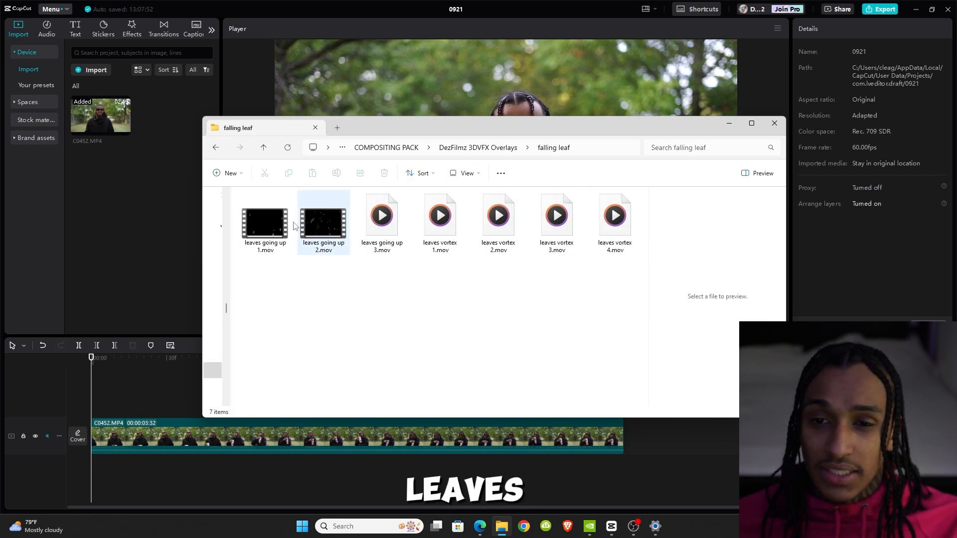
{"action": "left_click", "coordinate": [478, 147]}
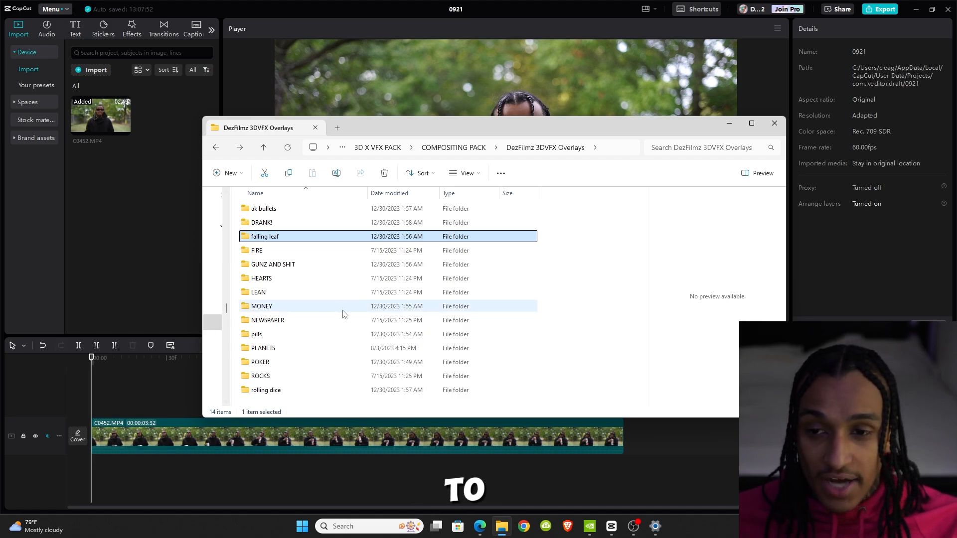
{"action": "double_click", "coordinate": [258, 291]}
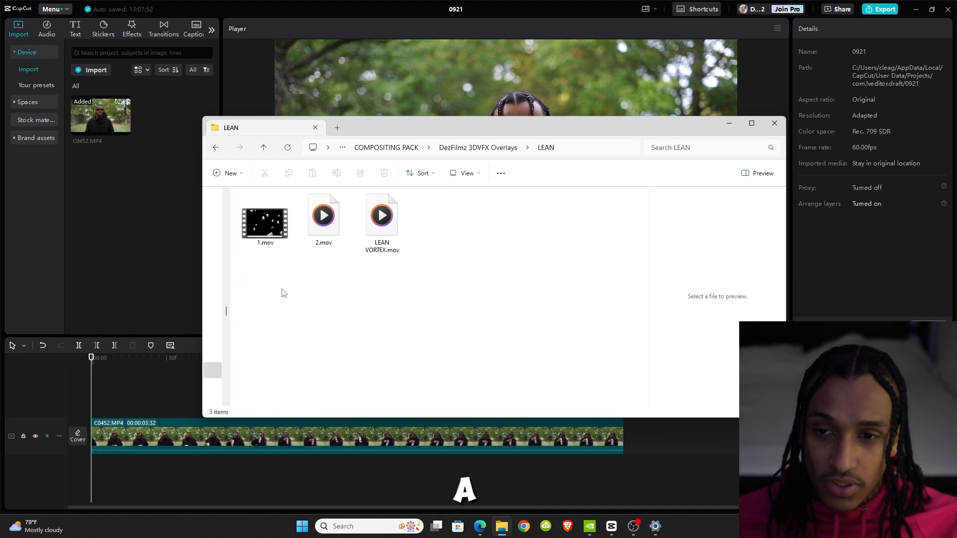
{"action": "left_click", "coordinate": [381, 218]}
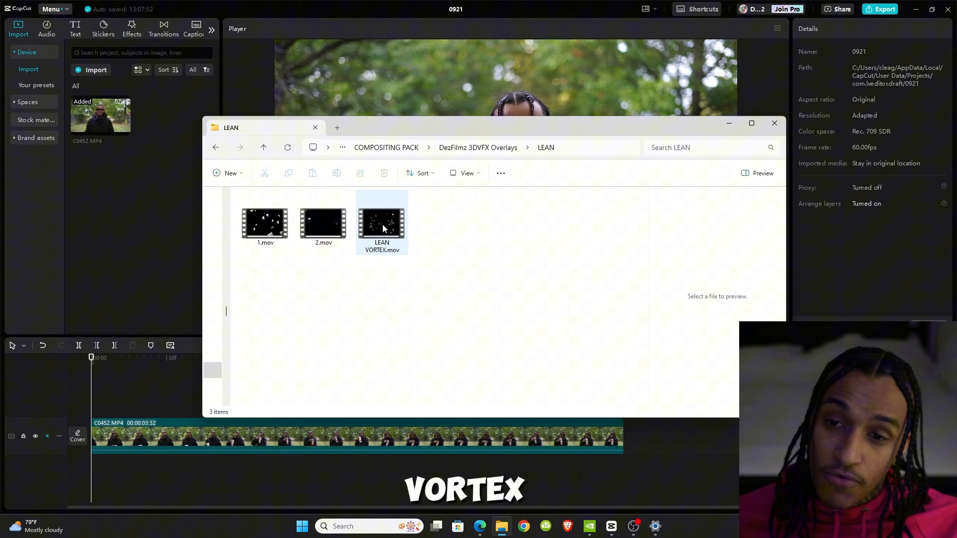
Layer LEAN VORTEX.mov above the main clip at 146% scale, trimmed to end at 3:32.
{"action": "left_click", "coordinate": [323, 223]}
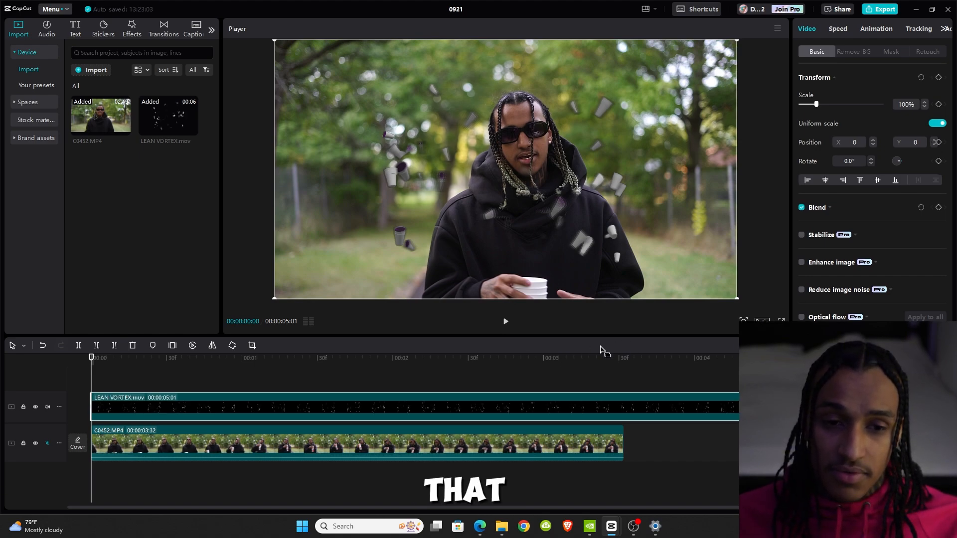
{"action": "left_click", "coordinate": [505, 321]}
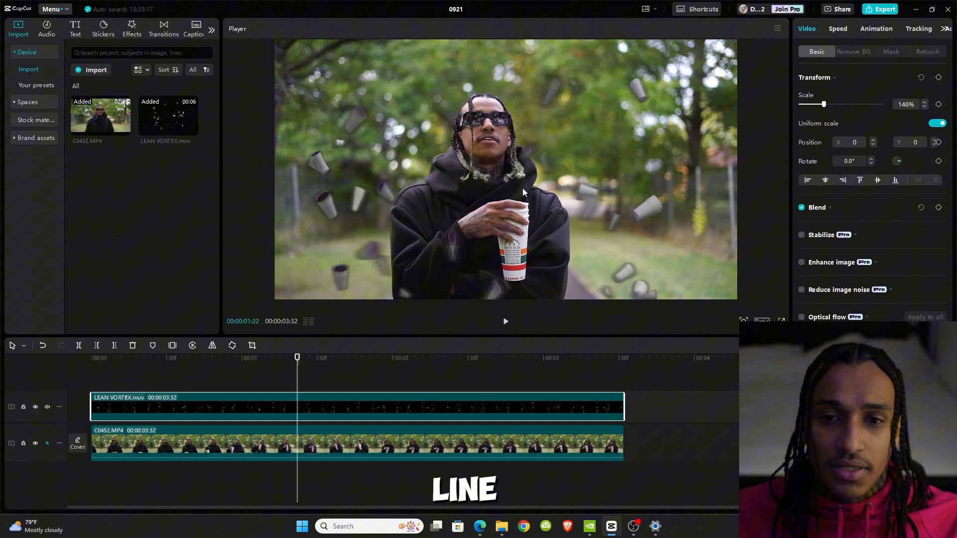
{"action": "left_click", "coordinate": [440, 357]}
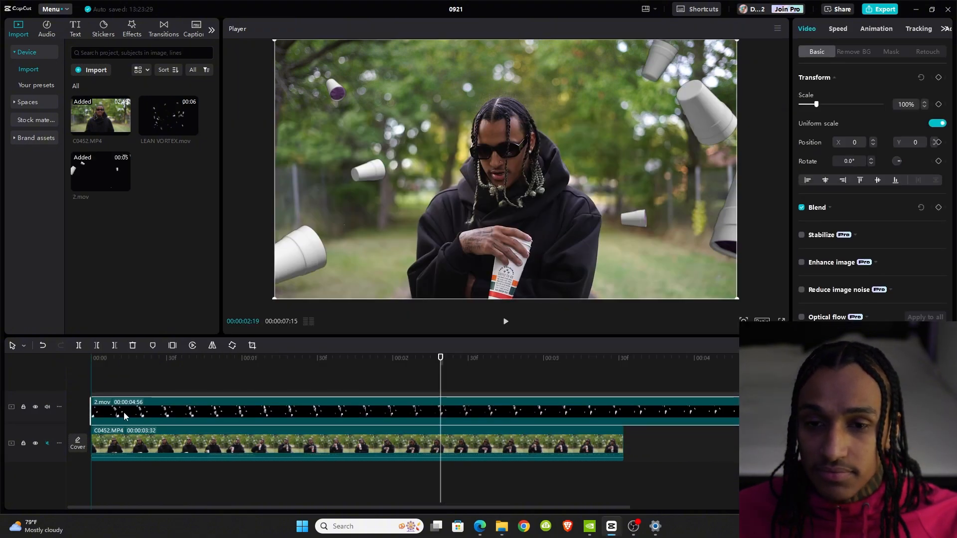
Preview the 2.mov cups overlay over the talking clip, then delete it from the timeline.
{"action": "left_click", "coordinate": [505, 321]}
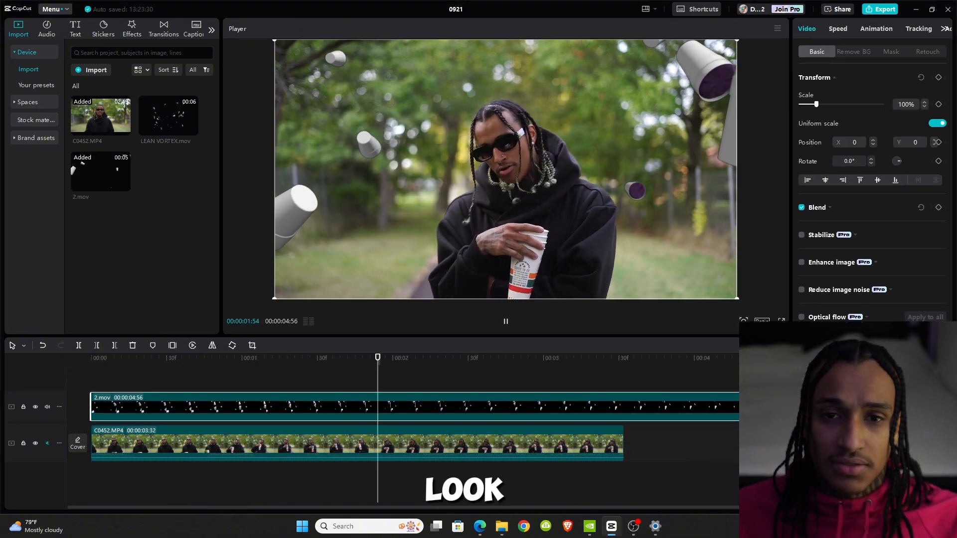
{"action": "left_click", "coordinate": [505, 321]}
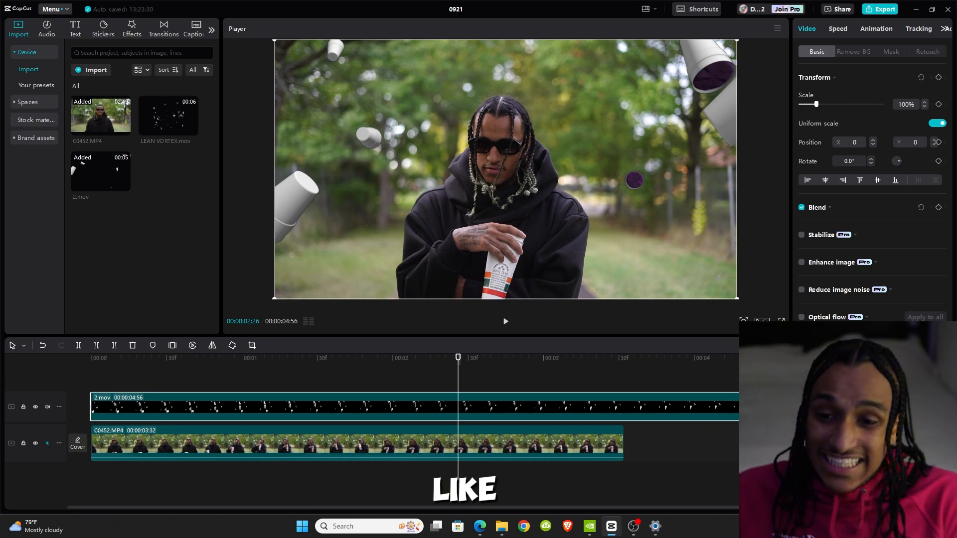
{"action": "left_click", "coordinate": [505, 320]}
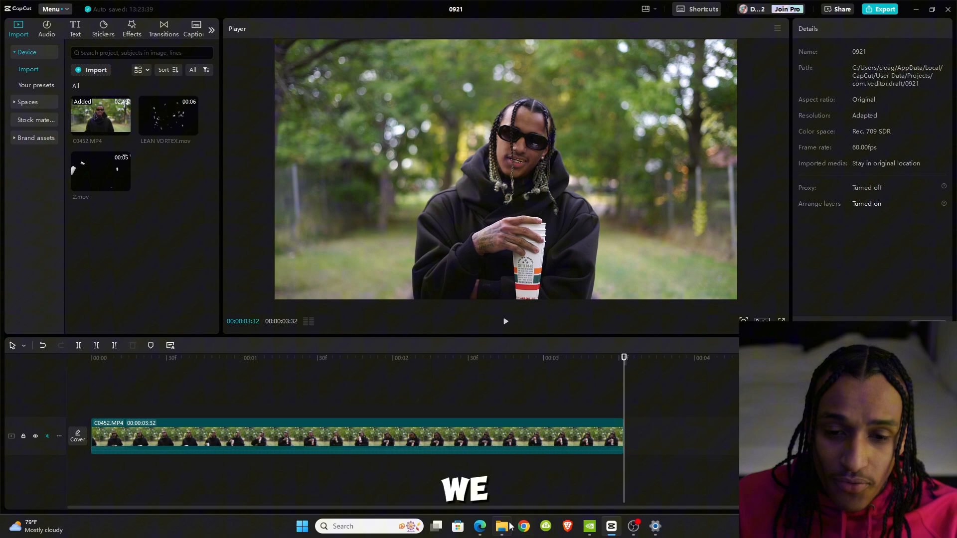
Put Money Transition 1.mov on the upper track mid-timeline and split C0452.MP4 near 1:29.
{"action": "left_click", "coordinate": [500, 526]}
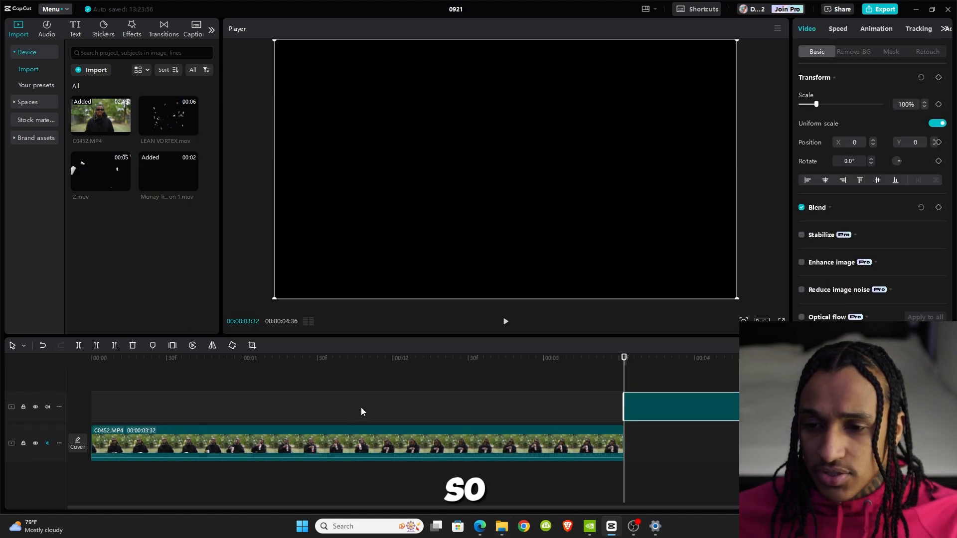
{"action": "left_click_drag", "start_coordinate": [168, 171], "coordinate": [427, 406]}
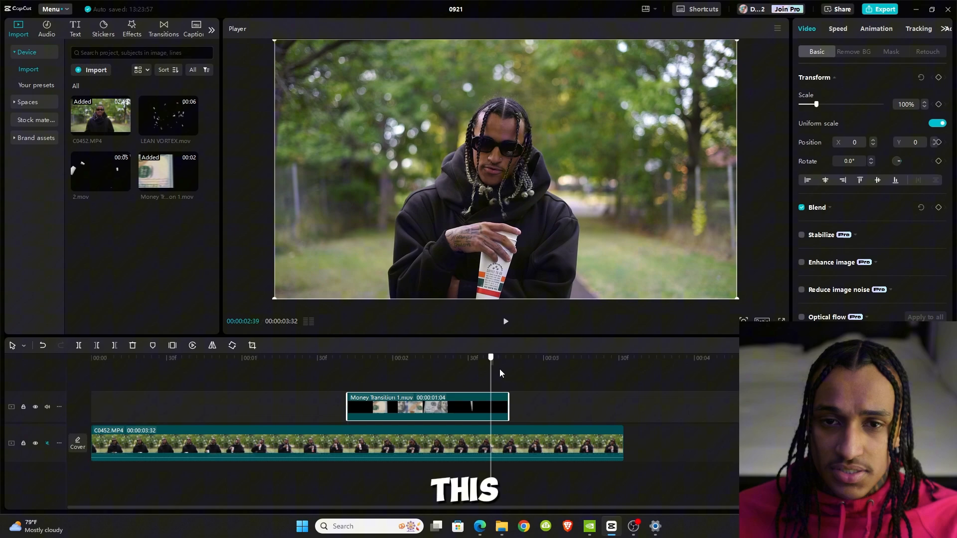
{"action": "left_click", "coordinate": [315, 357]}
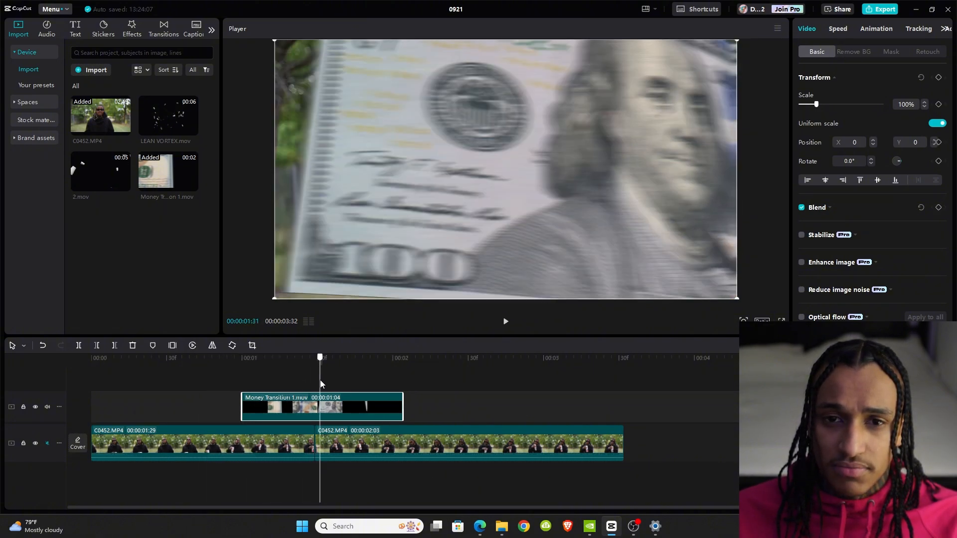
{"action": "left_click", "coordinate": [402, 358]}
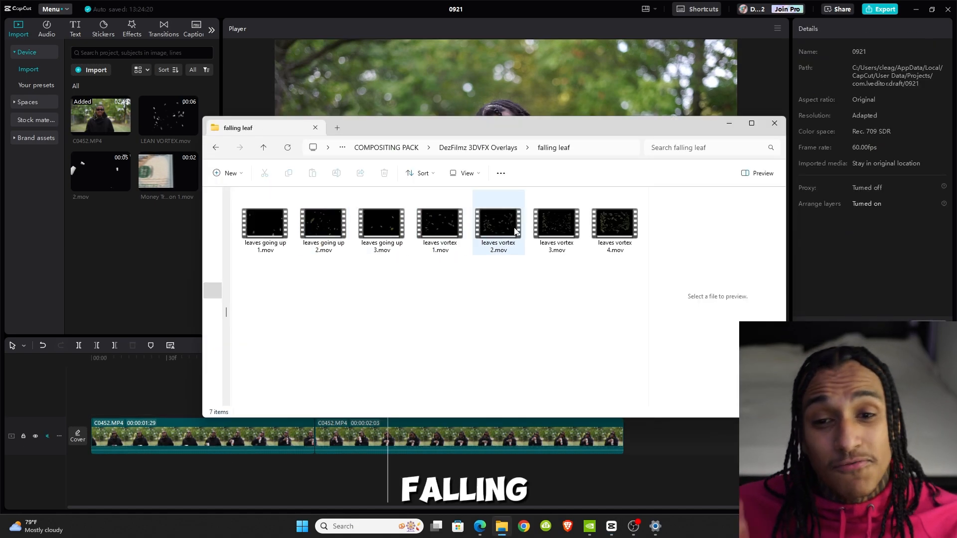
Add leaves vortex 2.mov at 121% scale and position 60/-116, then delete it.
{"action": "left_click", "coordinate": [323, 225]}
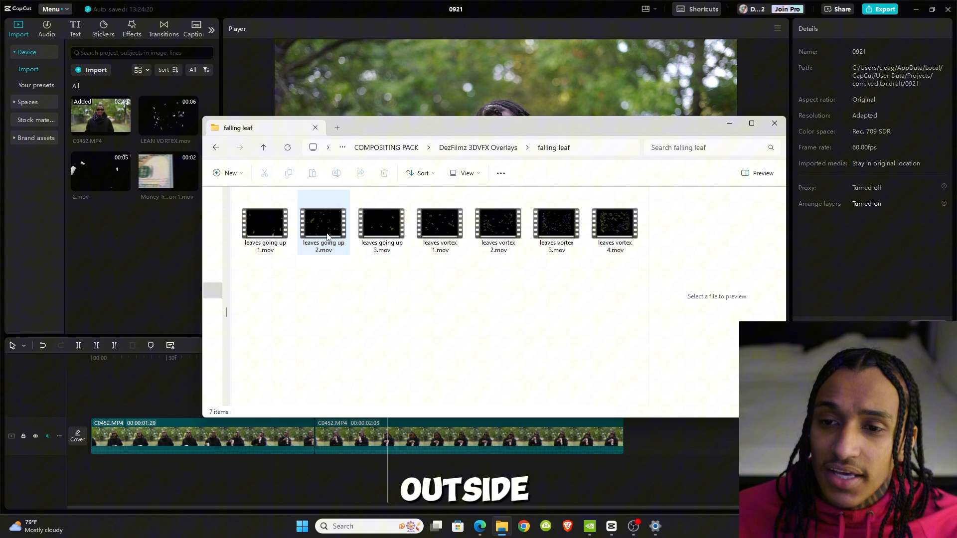
{"action": "left_click", "coordinate": [555, 224]}
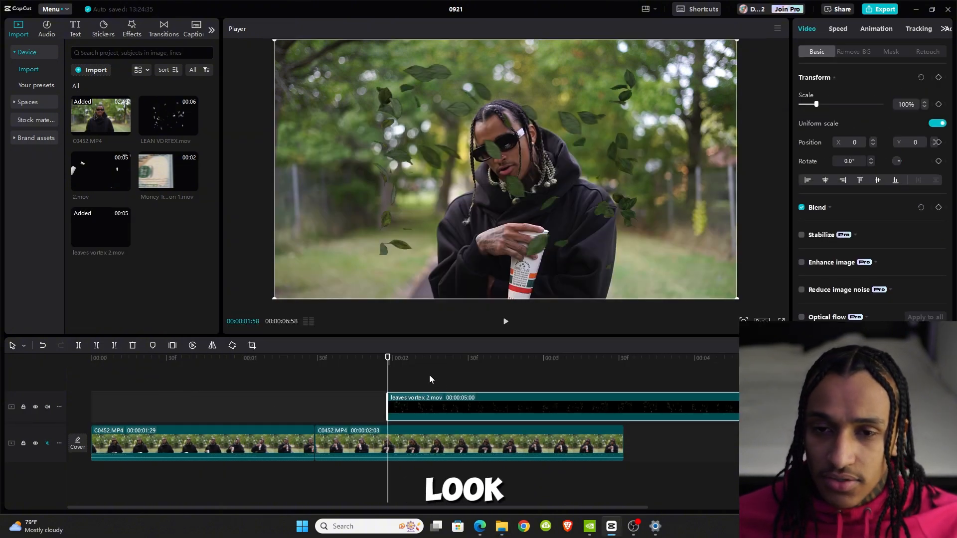
{"action": "left_click_drag", "start_coordinate": [816, 104], "coordinate": [854, 104]}
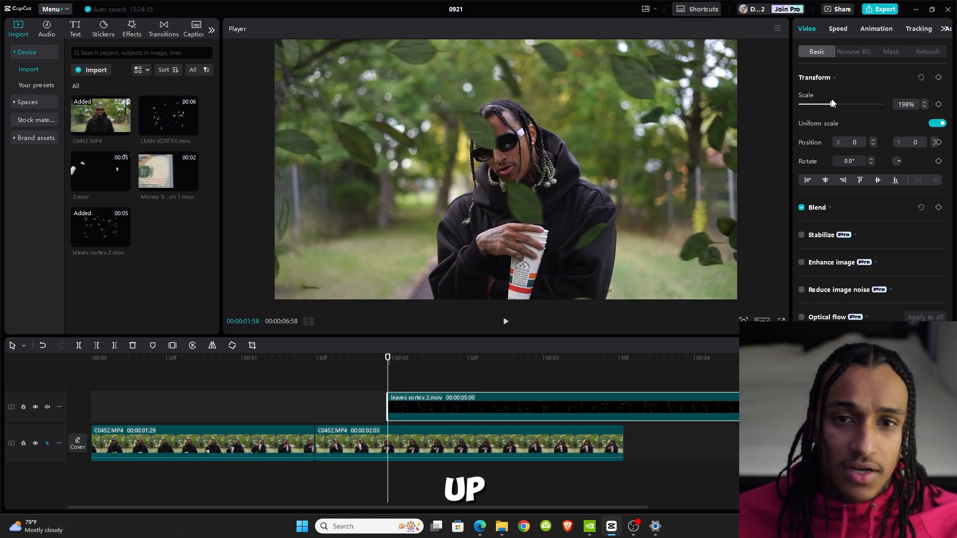
{"action": "left_click_drag", "start_coordinate": [833, 104], "coordinate": [821, 104]}
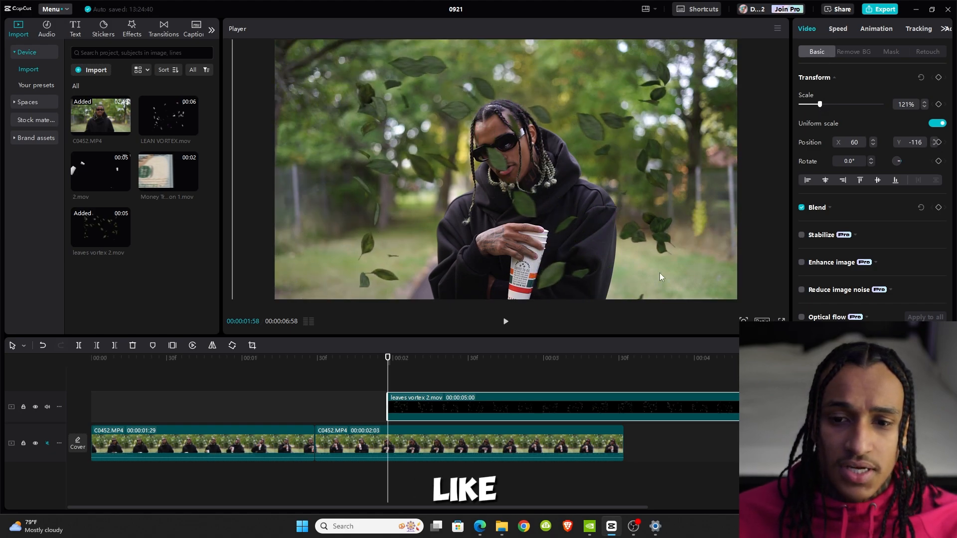
{"action": "left_click", "coordinate": [506, 321]}
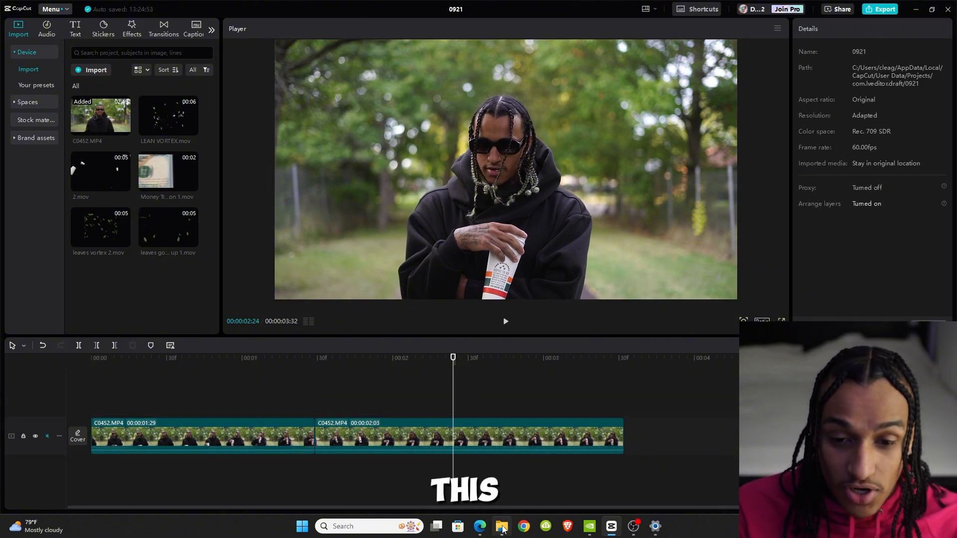
Drop Pills going up red.mov above the split point and scrub past the clip's end.
{"action": "left_click", "coordinate": [501, 526]}
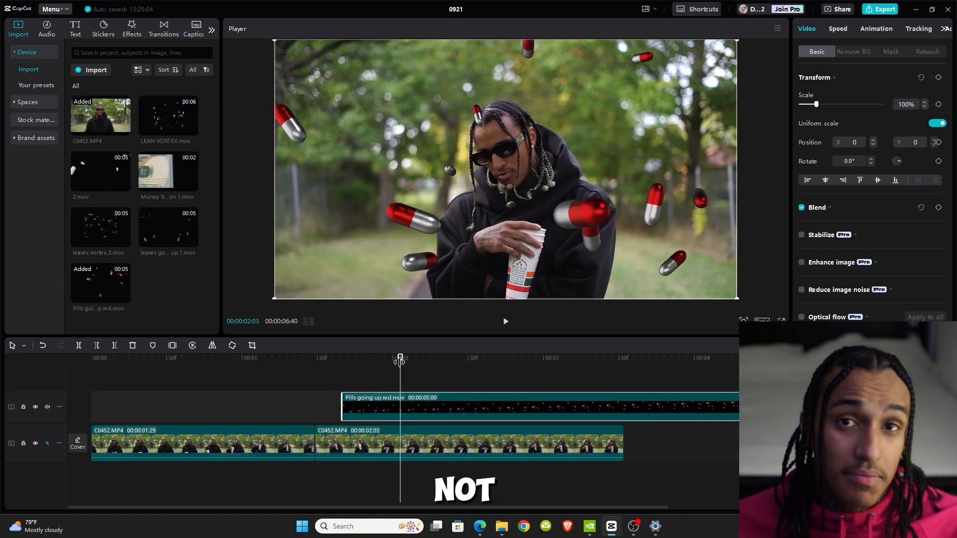
{"action": "left_click", "coordinate": [652, 356]}
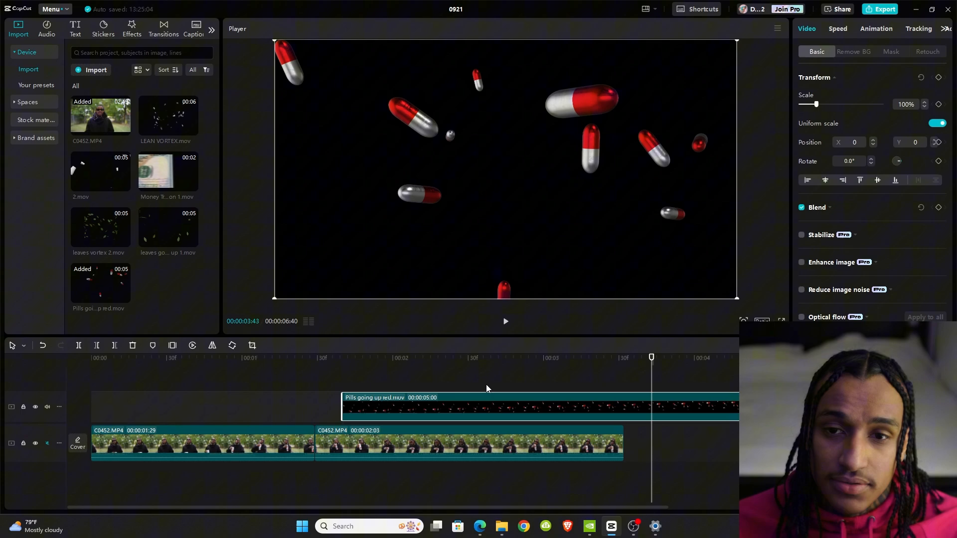